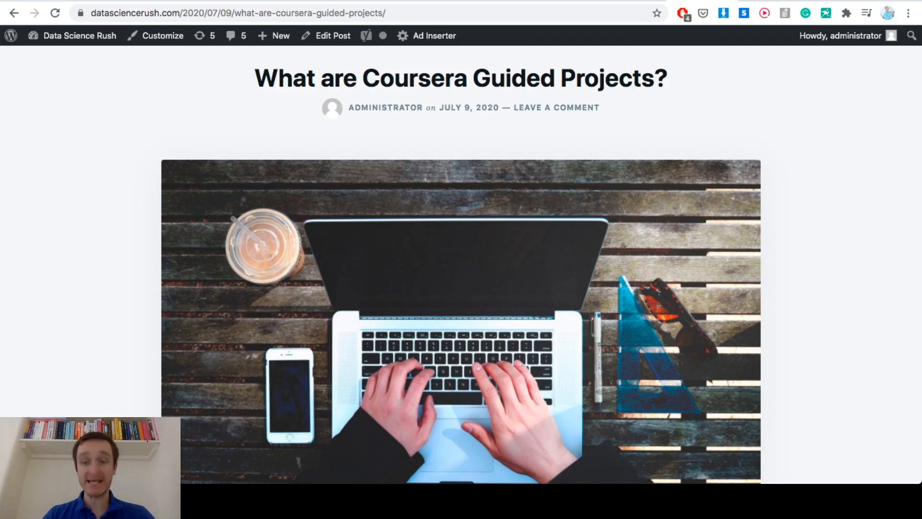
Scroll past the header image and intro to the 'Top 10 Guided Projects on Coursera' heading.
{"action": "scroll", "scroll_direction": "down", "scroll_amount": 3}
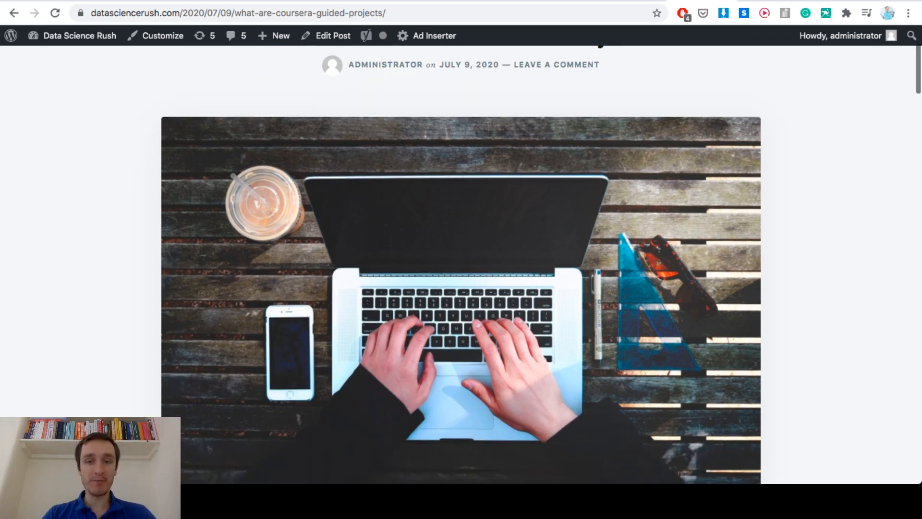
{"action": "scroll", "scroll_direction": "down", "scroll_amount": 3}
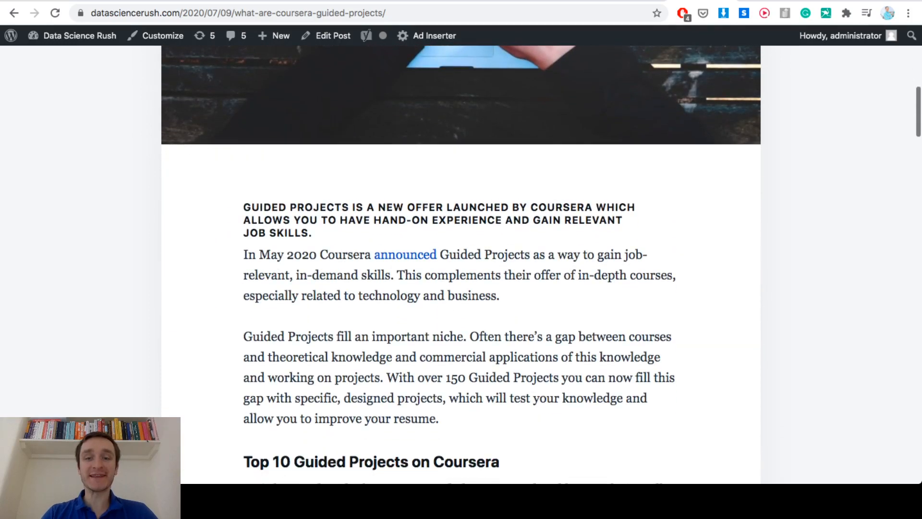
{"action": "scroll", "scroll_direction": "down", "scroll_amount": 3}
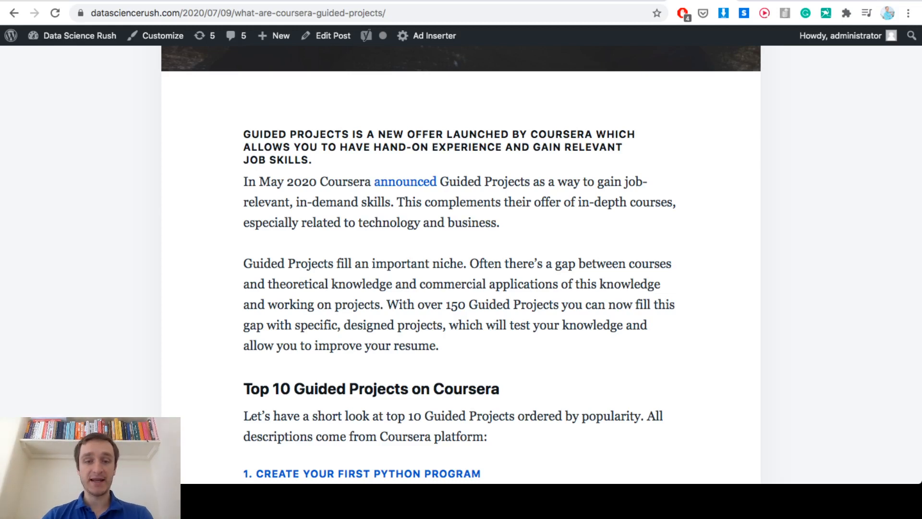
Scroll to item 1 and follow the 'Create Your First Python Program' link to Coursera.
{"action": "scroll", "scroll_direction": "down", "scroll_amount": 3}
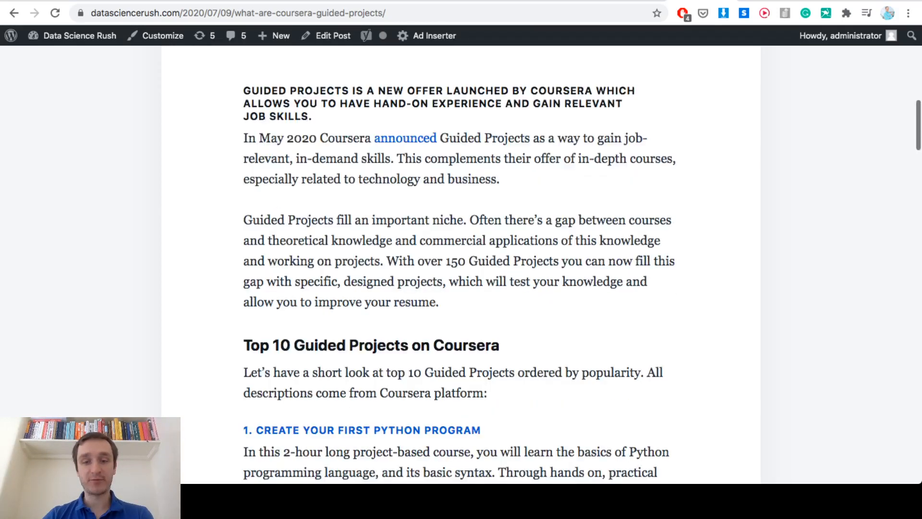
{"action": "scroll", "scroll_direction": "down", "scroll_amount": 3}
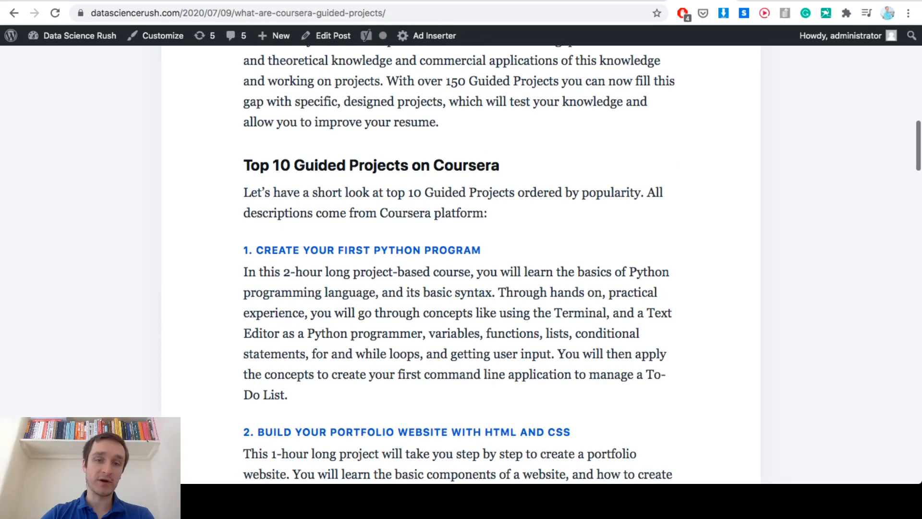
{"action": "scroll", "scroll_direction": "down", "scroll_amount": 3}
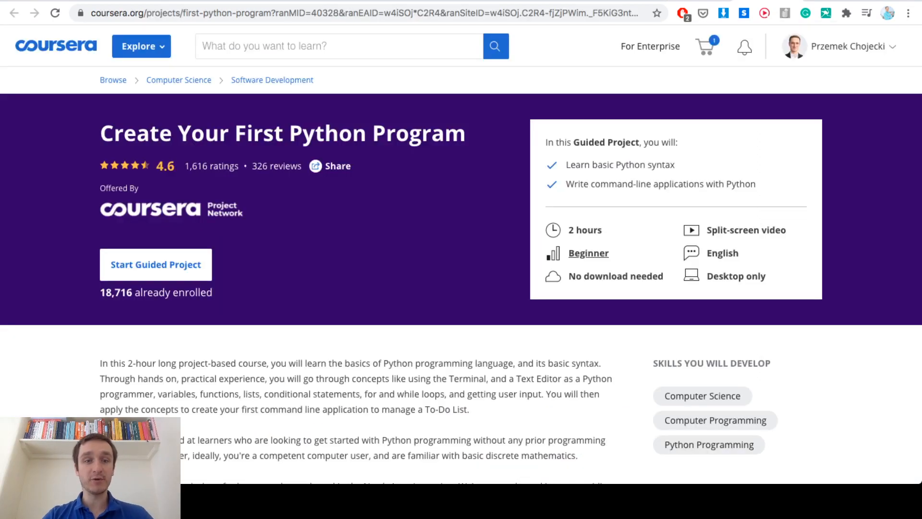
Scroll to the 'Learn step-by-step' section listing the project's ten steps.
{"action": "scroll", "scroll_direction": "down", "scroll_amount": 3}
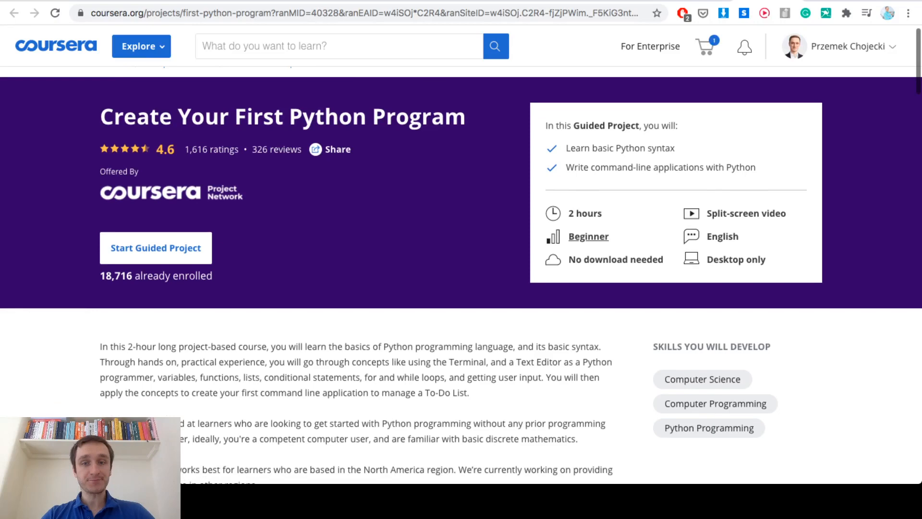
{"action": "scroll", "scroll_direction": "down", "scroll_amount": 3}
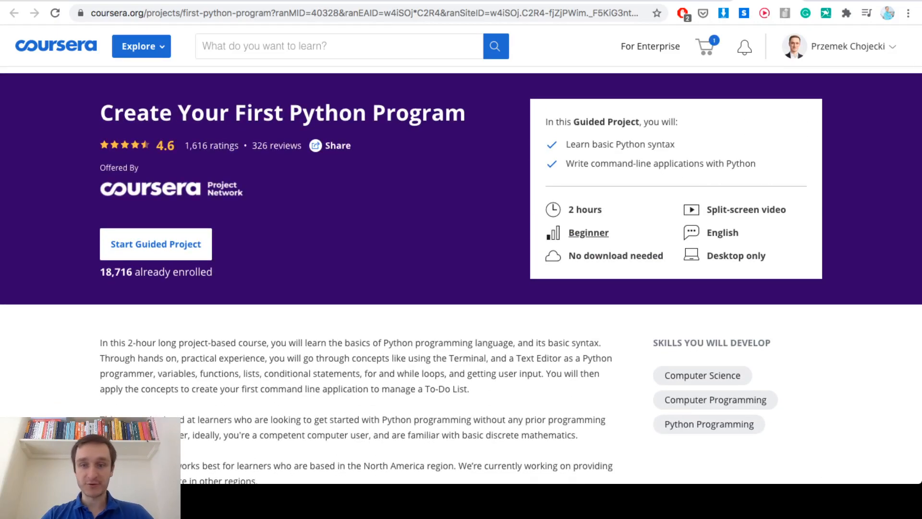
{"action": "scroll", "scroll_direction": "down", "scroll_amount": 3}
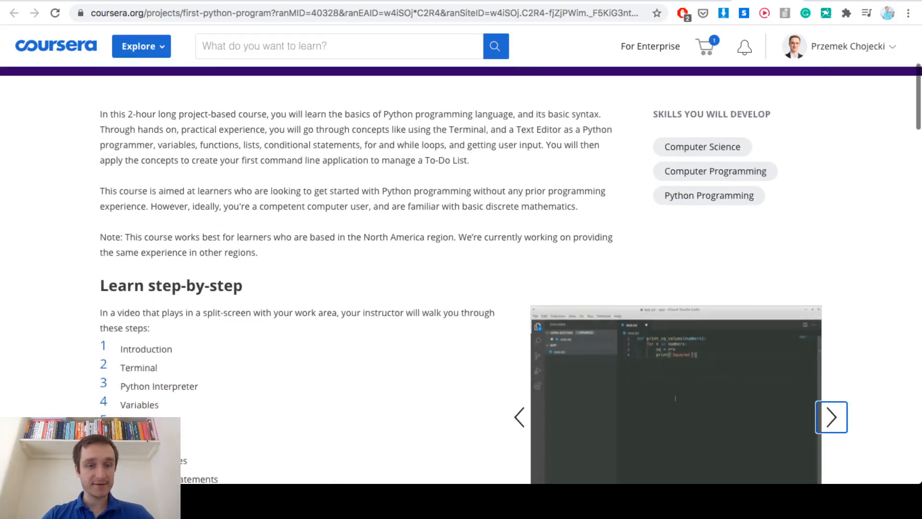
{"action": "scroll", "scroll_direction": "down", "scroll_amount": 3}
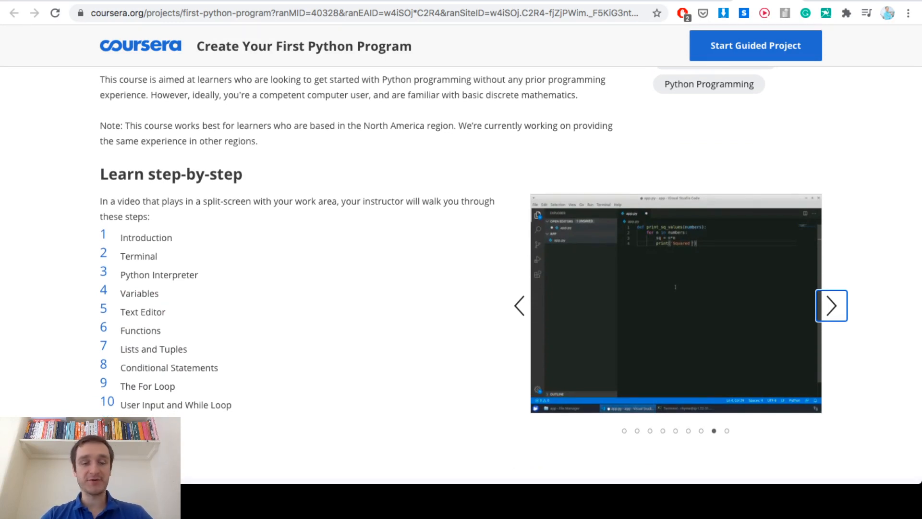
Page through the carousel of work-area preview screenshots, wrapping back to the first ones.
{"action": "left_click", "coordinate": [830, 306]}
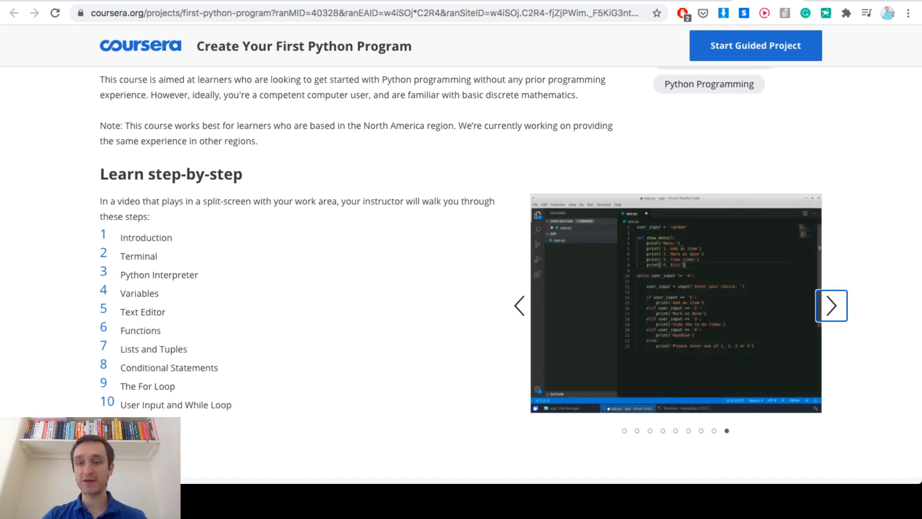
{"action": "left_click", "coordinate": [831, 305]}
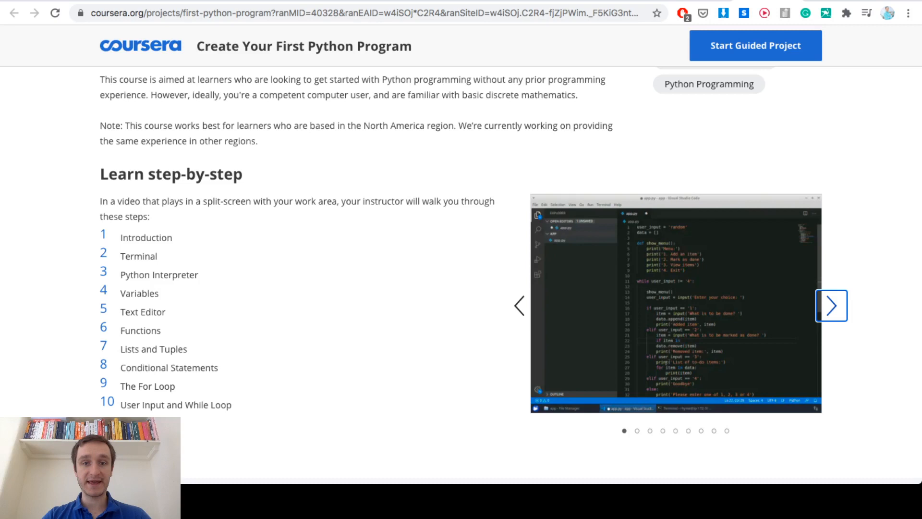
{"action": "left_click", "coordinate": [832, 305]}
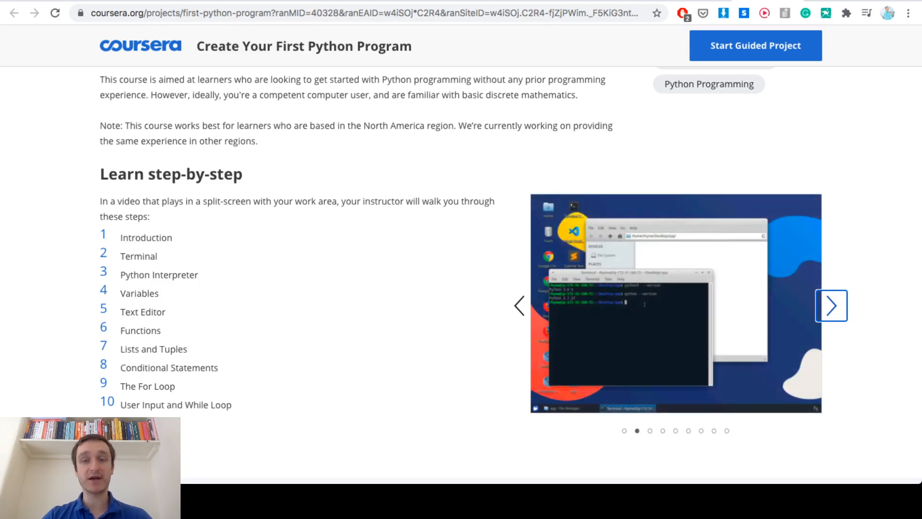
{"action": "left_click", "coordinate": [830, 305]}
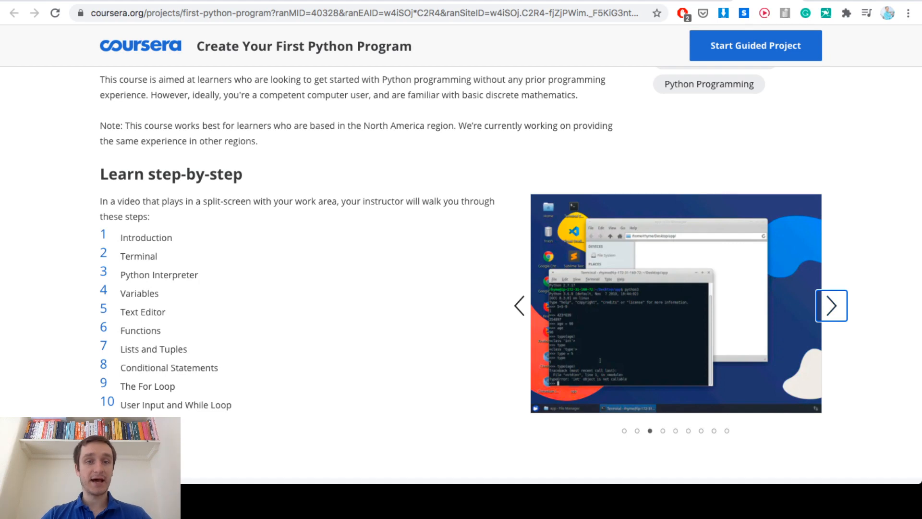
Scroll to 'How Guided Projects work' and the Instructor section, then return to the blog post.
{"action": "scroll", "scroll_direction": "down", "scroll_amount": 3}
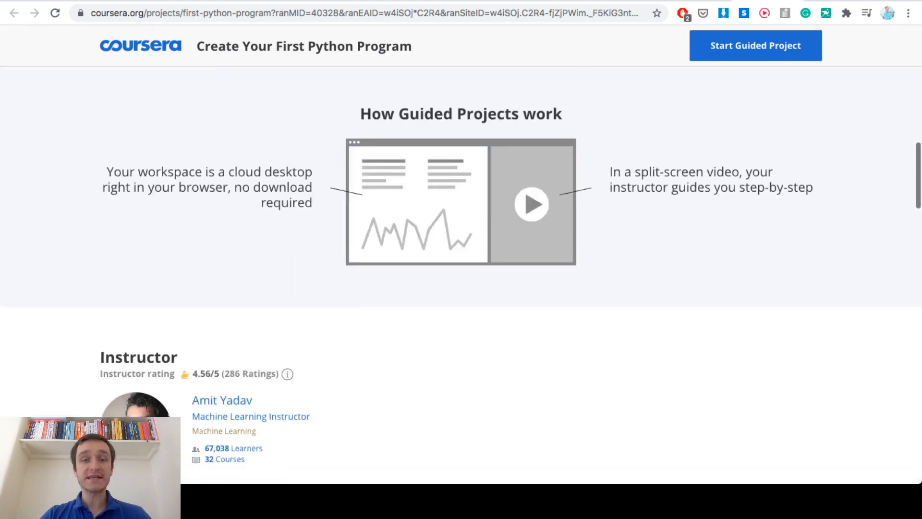
{"action": "scroll", "scroll_direction": "down", "scroll_amount": 3}
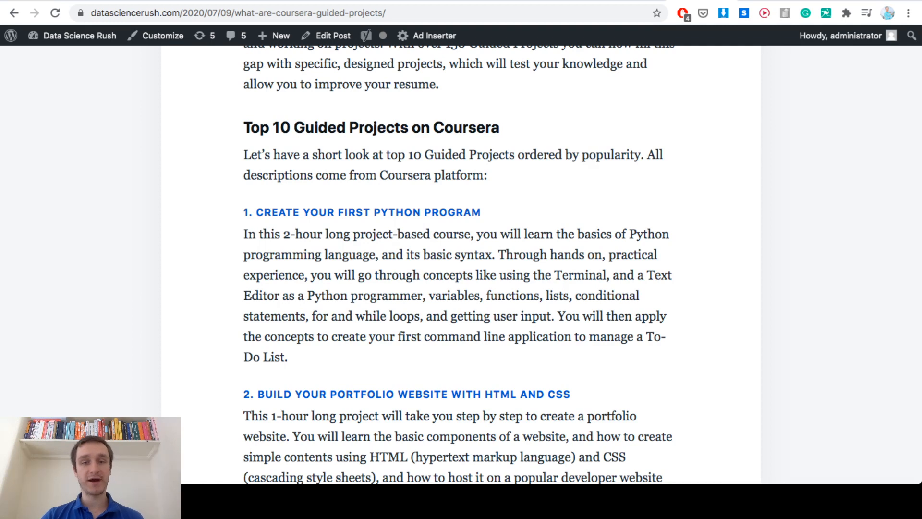
Scroll to projects 2–4: portfolio website with HTML and CSS, project management, object-oriented Java.
{"action": "scroll", "scroll_direction": "down", "scroll_amount": 3}
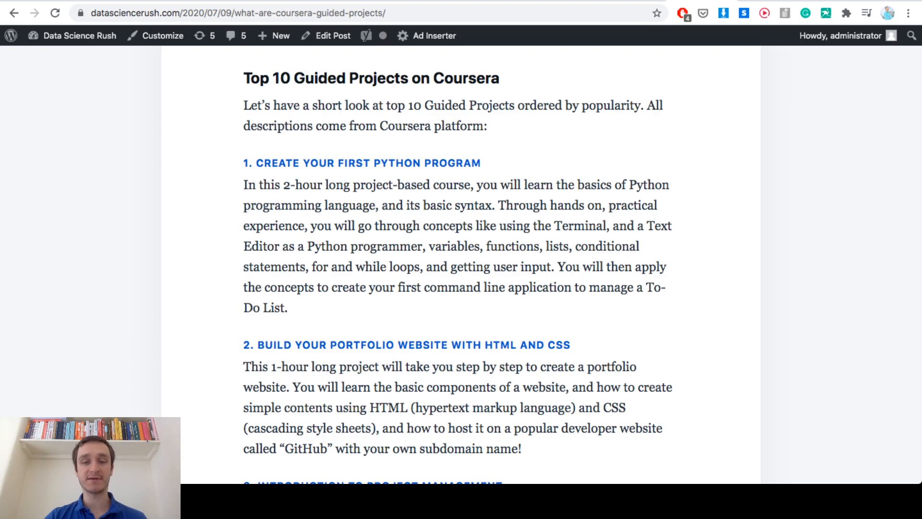
{"action": "scroll", "scroll_direction": "down", "scroll_amount": 3}
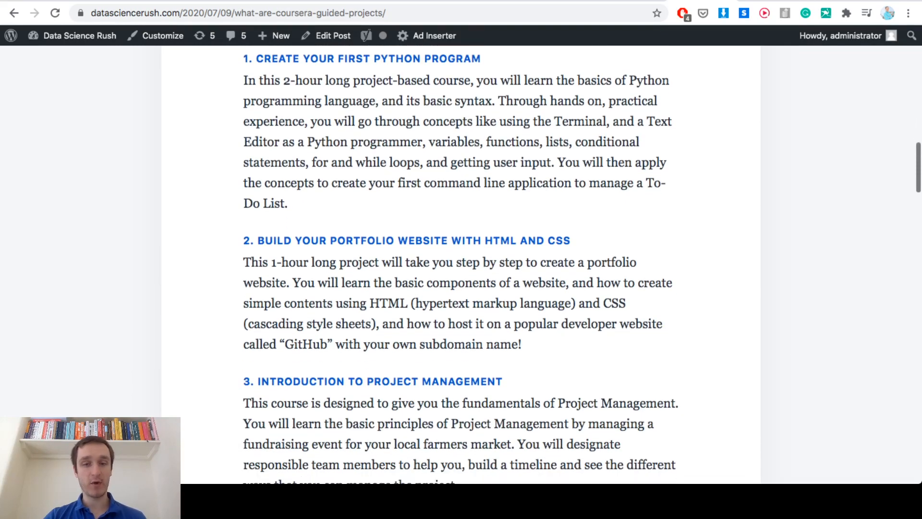
{"action": "scroll", "scroll_direction": "down", "scroll_amount": 3}
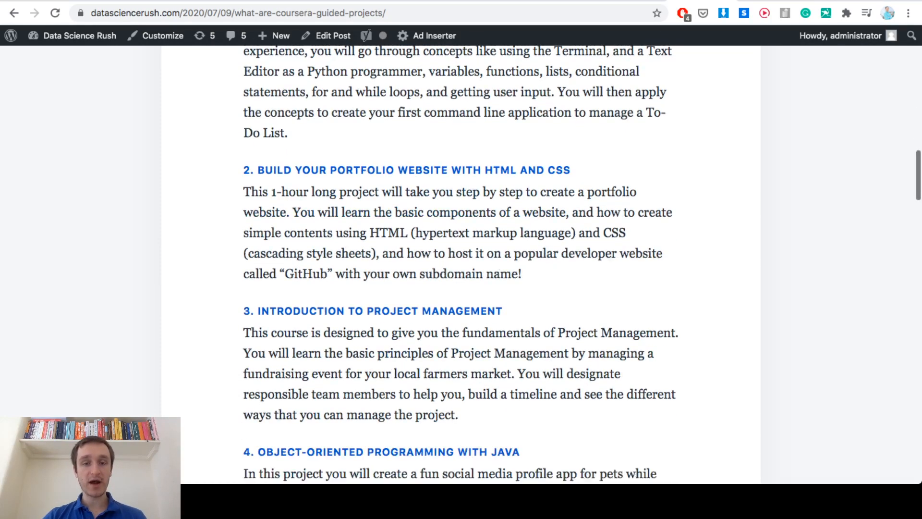
{"action": "scroll", "scroll_direction": "down", "scroll_amount": 3}
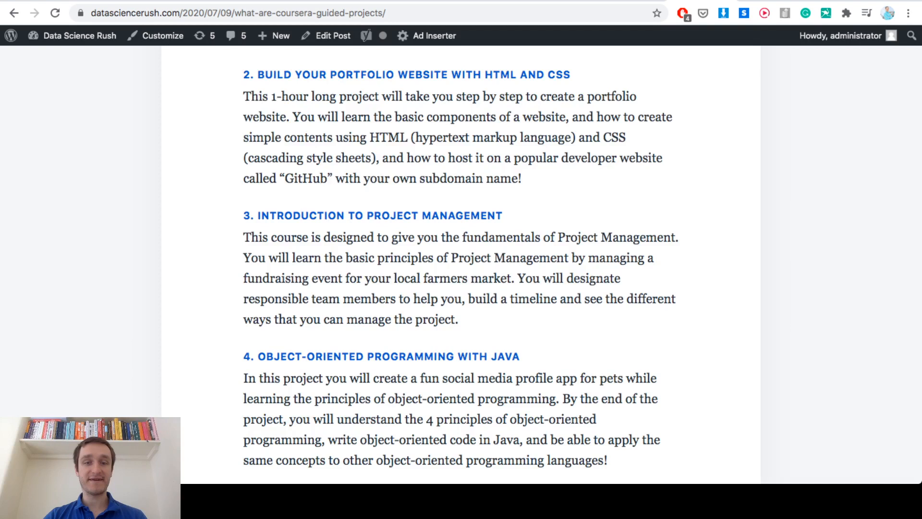
Scroll to projects 5–7: Google Sheets for beginners, Keras facial expression recognition, Introduction to Python.
{"action": "left_click_drag", "start_coordinate": [243, 279], "coordinate": [507, 278]}
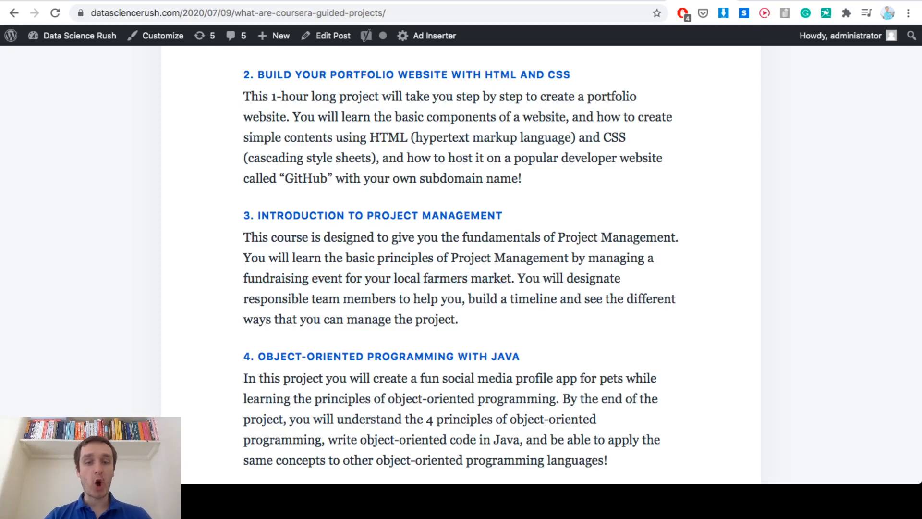
{"action": "scroll", "scroll_direction": "down", "scroll_amount": 3}
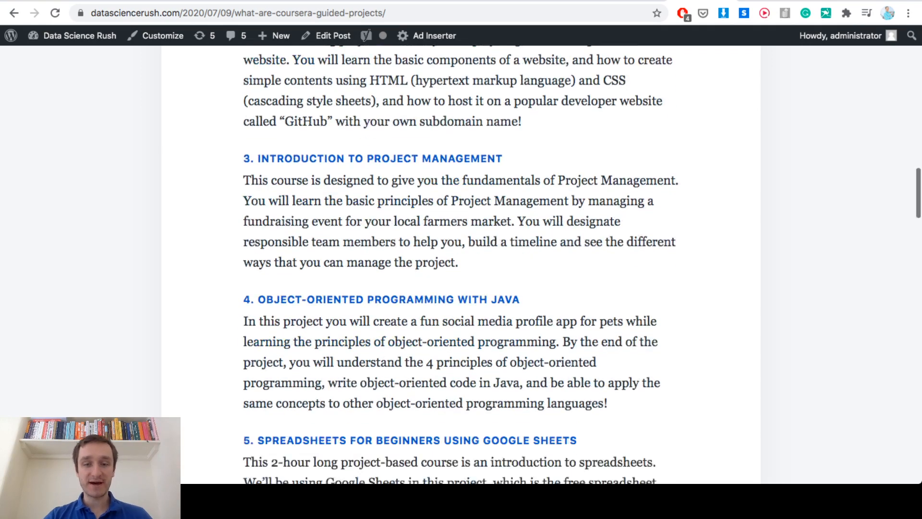
{"action": "scroll", "scroll_direction": "down", "scroll_amount": 3}
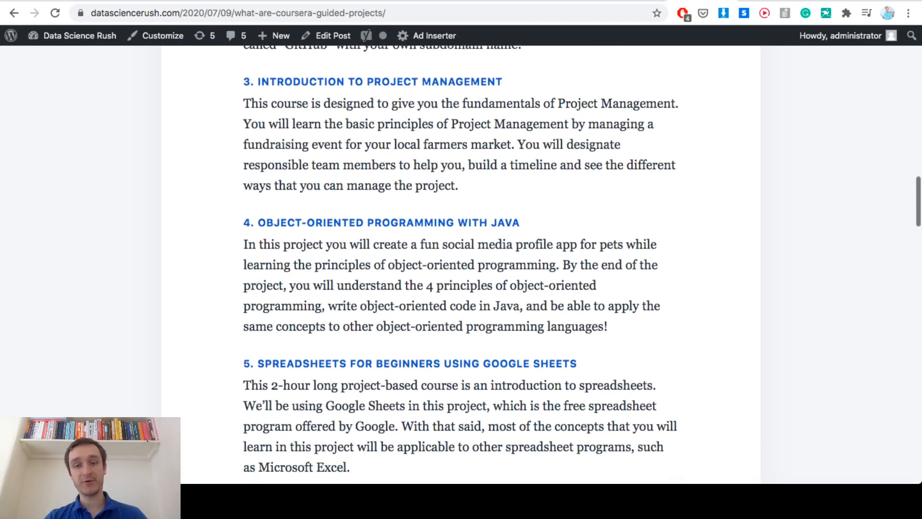
{"action": "scroll", "scroll_direction": "down", "scroll_amount": 3}
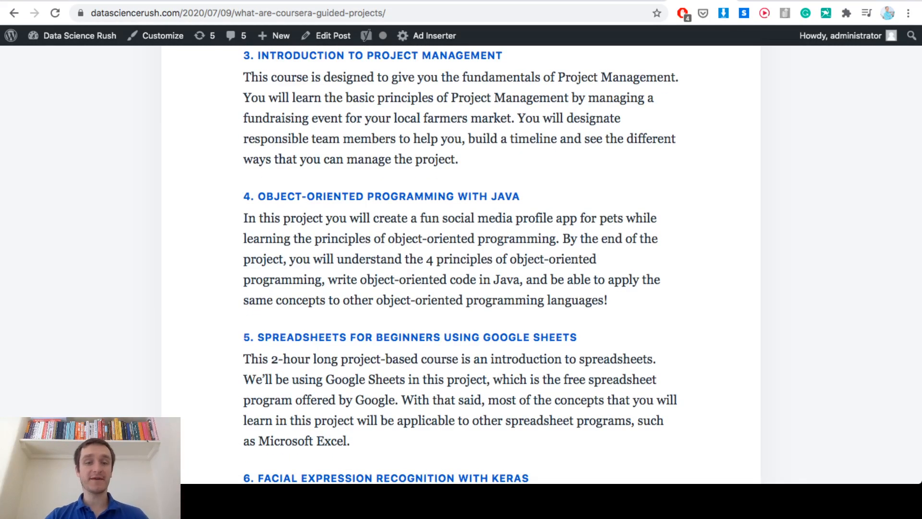
{"action": "scroll", "scroll_direction": "down", "scroll_amount": 3}
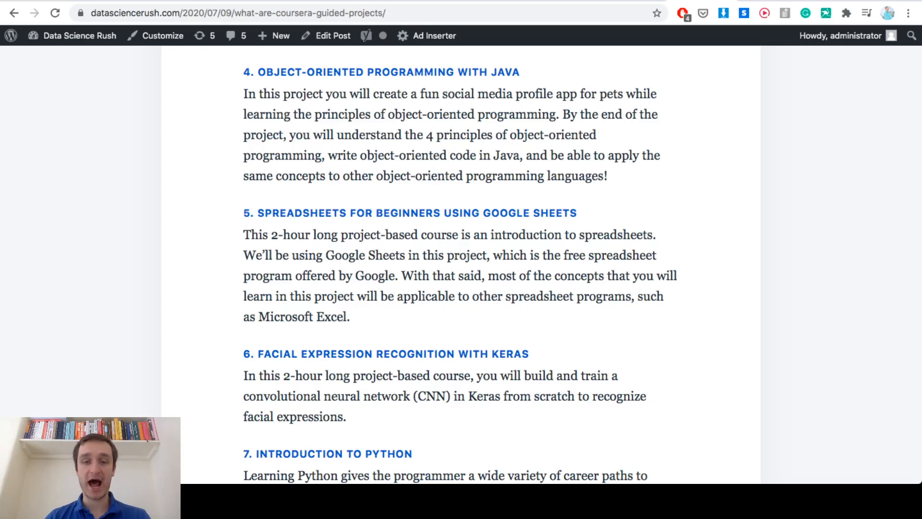
{"action": "scroll", "scroll_direction": "down", "scroll_amount": 3}
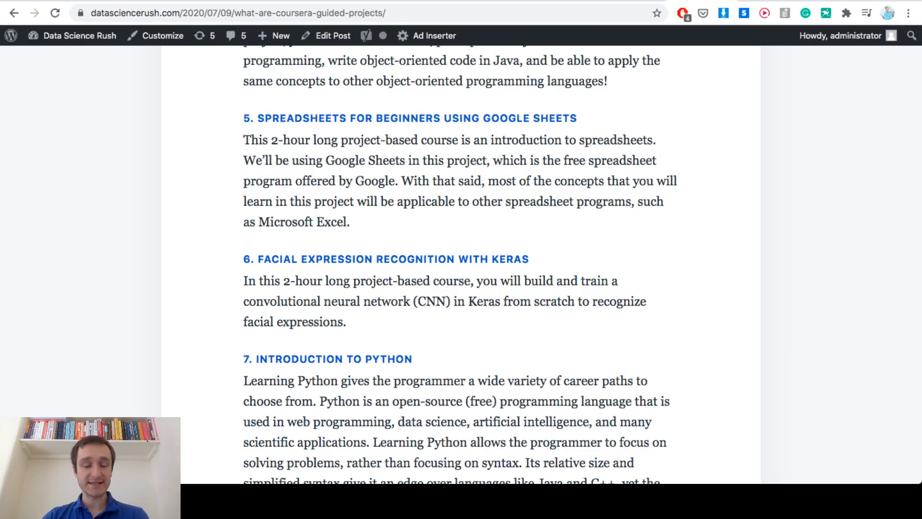
Scroll through projects 8–10 (HTML, Google Docs, Google AI Platform) to the Conclusion heading.
{"action": "scroll", "scroll_direction": "down", "scroll_amount": 3}
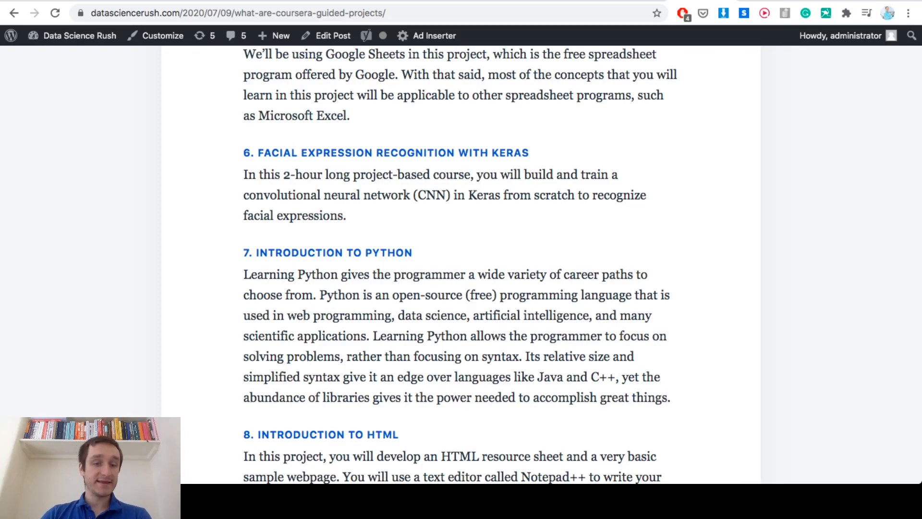
{"action": "scroll", "scroll_direction": "down", "scroll_amount": 3}
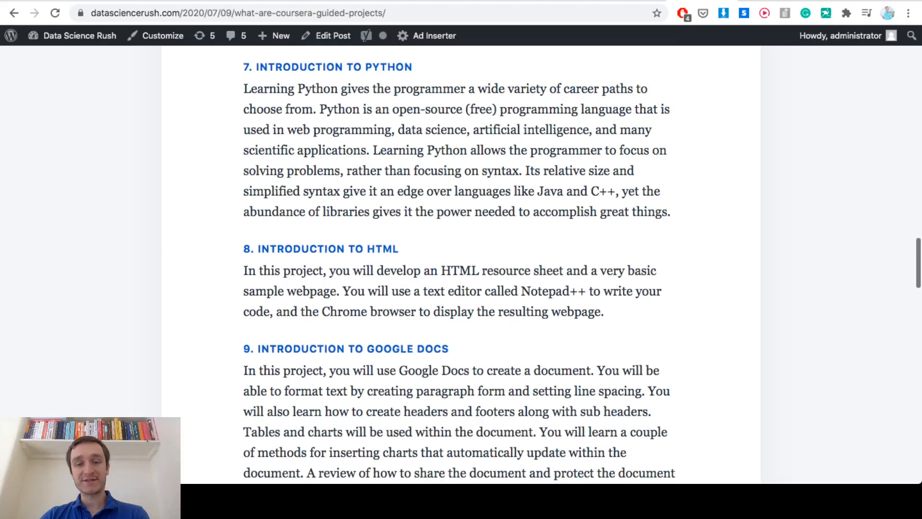
{"action": "scroll", "scroll_direction": "down", "scroll_amount": 3}
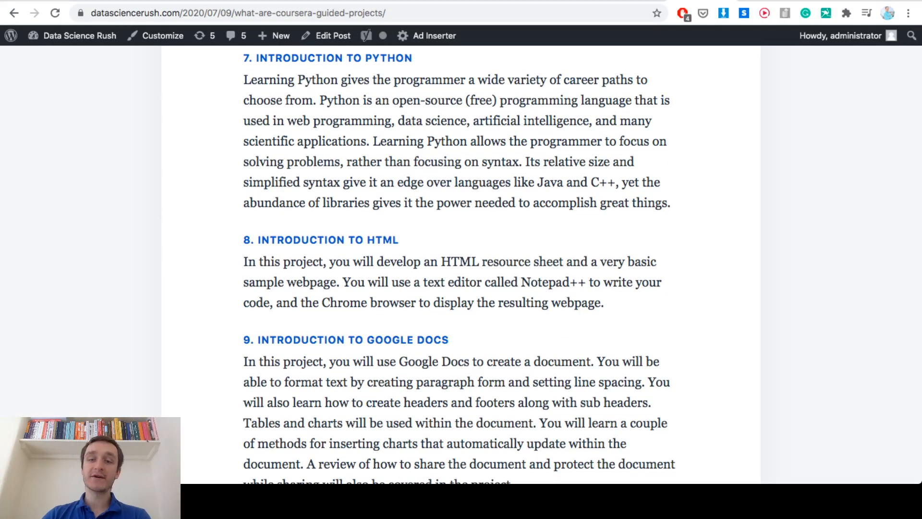
{"action": "scroll", "scroll_direction": "down", "scroll_amount": 3}
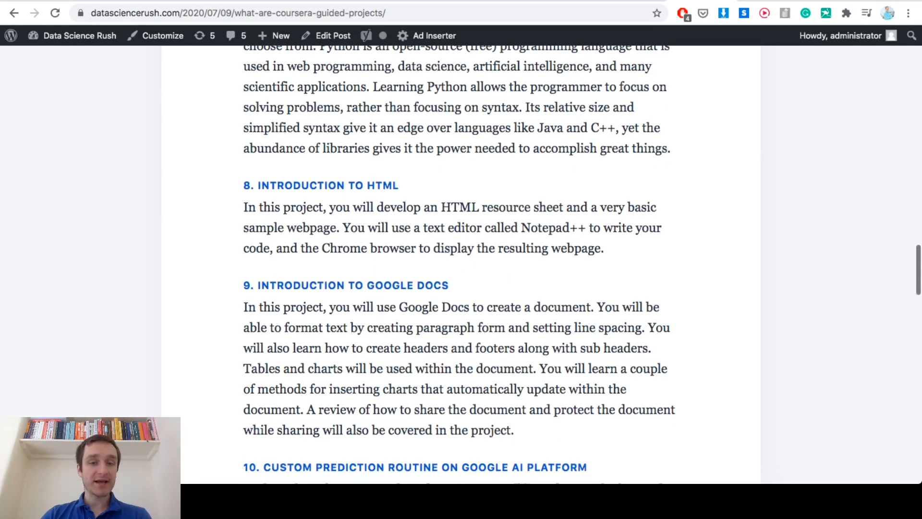
{"action": "scroll", "scroll_direction": "down", "scroll_amount": 3}
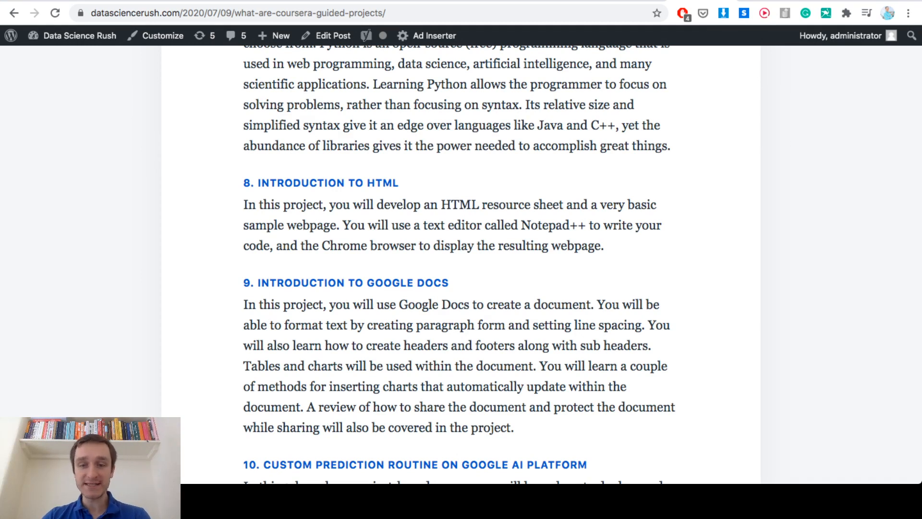
{"action": "scroll", "scroll_direction": "down", "scroll_amount": 3}
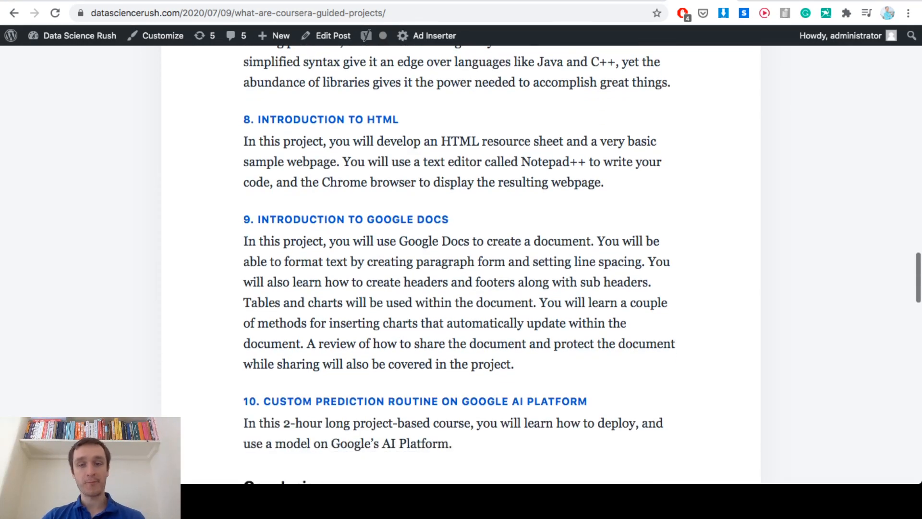
{"action": "scroll", "scroll_direction": "down", "scroll_amount": 3}
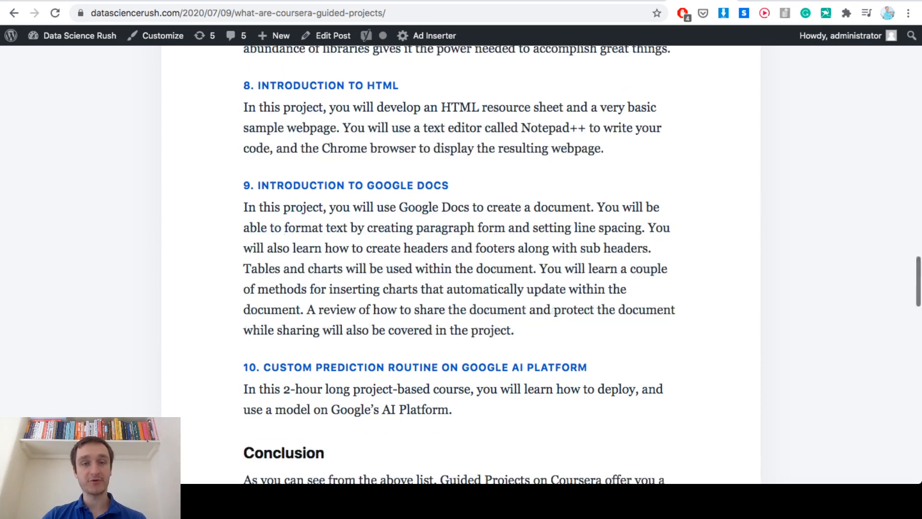
{"action": "scroll", "scroll_direction": "down", "scroll_amount": 3}
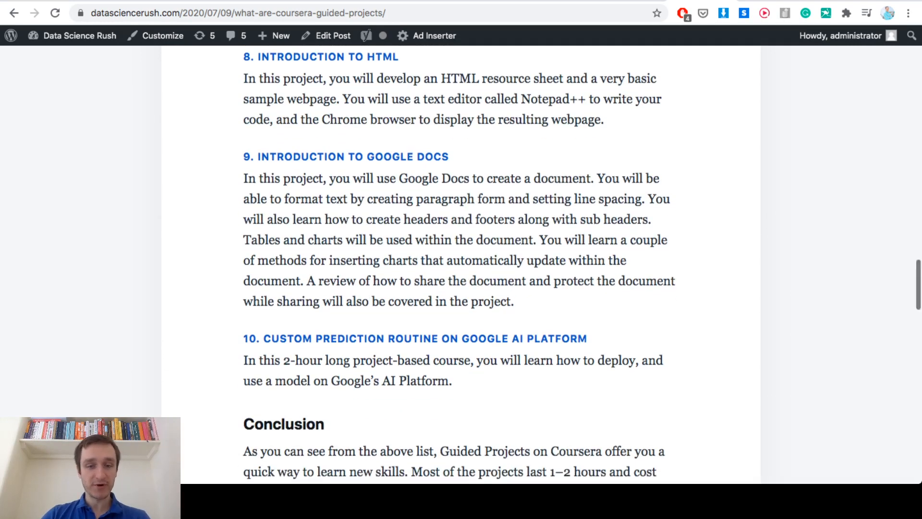
{"action": "scroll", "scroll_direction": "down", "scroll_amount": 3}
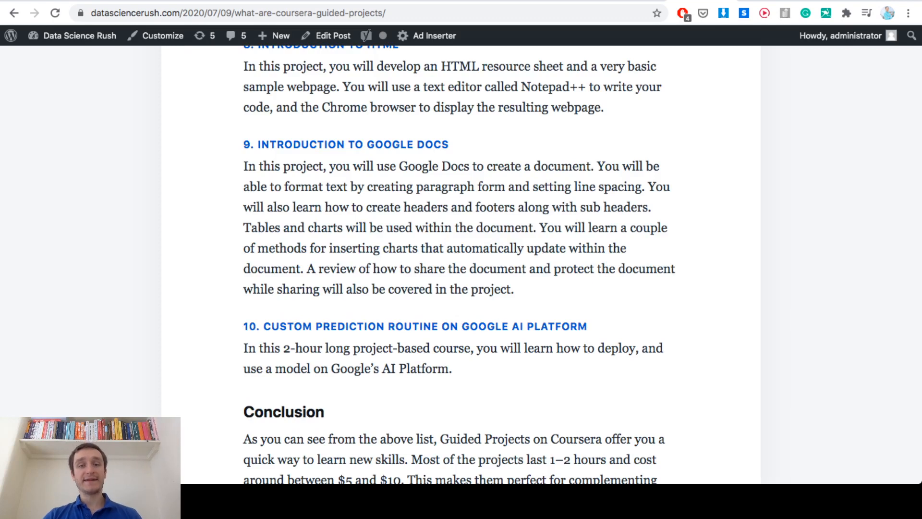
Scroll to show the full Conclusion paragraph and the 'Give them a try!' section.
{"action": "scroll", "scroll_direction": "down", "scroll_amount": 3}
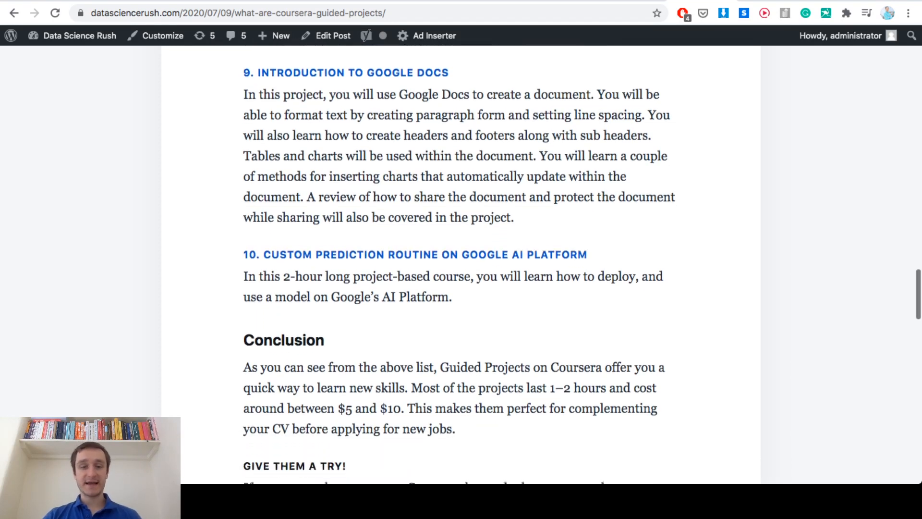
{"action": "scroll", "scroll_direction": "down", "scroll_amount": 3}
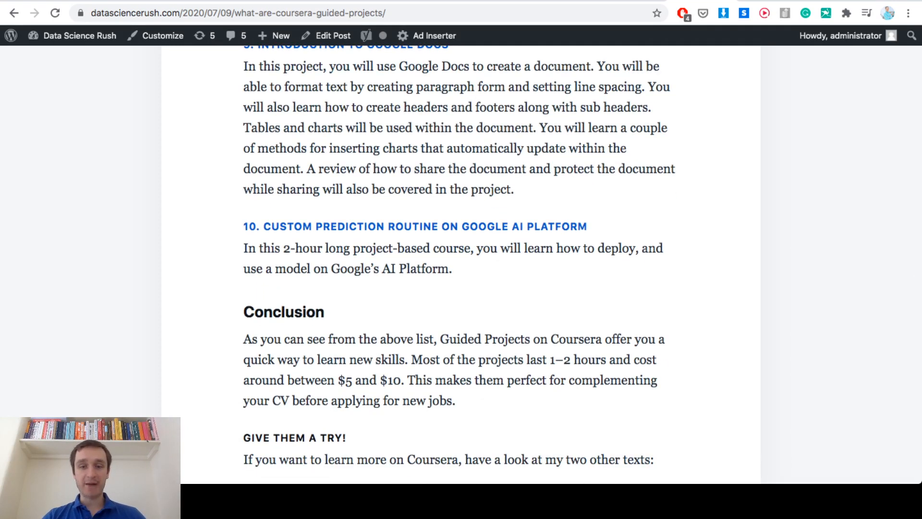